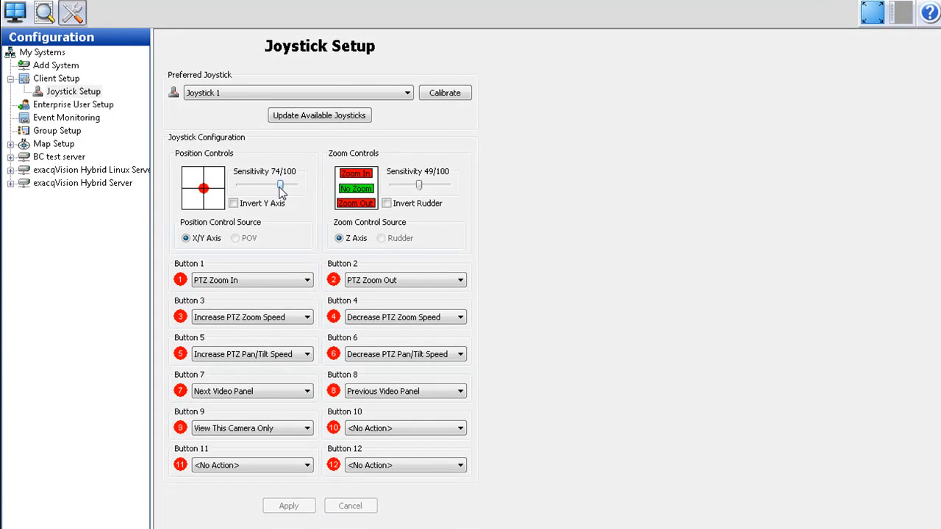
Step: Adjust the Position Controls sensitivity slider, leaving it at 77/100
left_click_drag(280, 185, 266, 185)
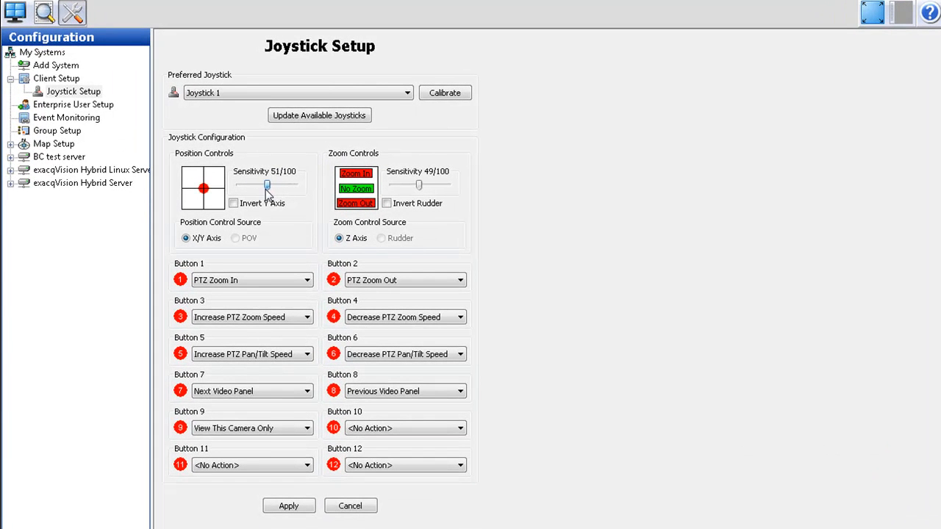
left_click_drag(266, 185, 250, 185)
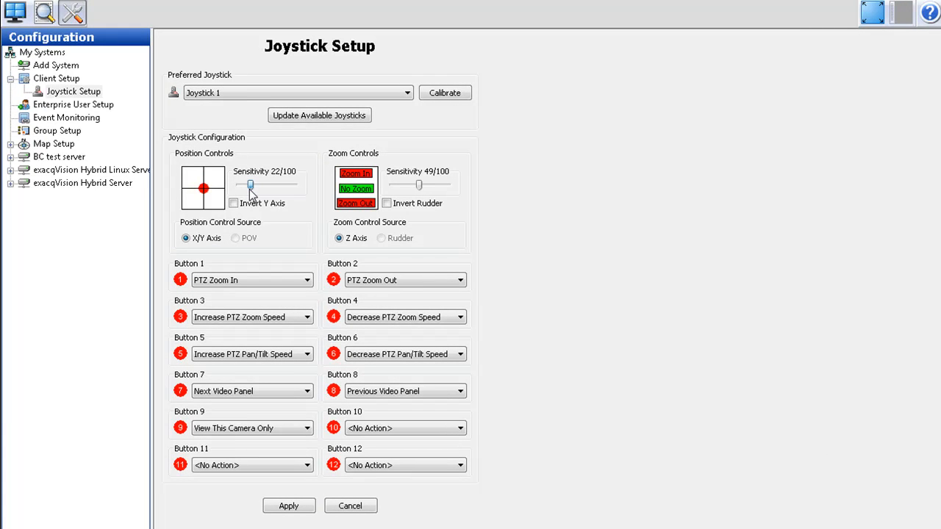
left_click_drag(250, 185, 282, 185)
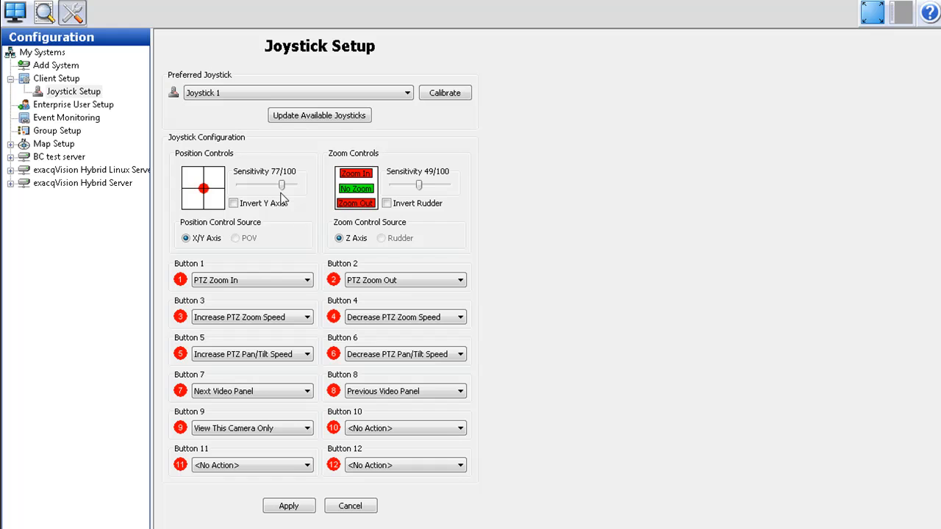
mouse_move(226, 202)
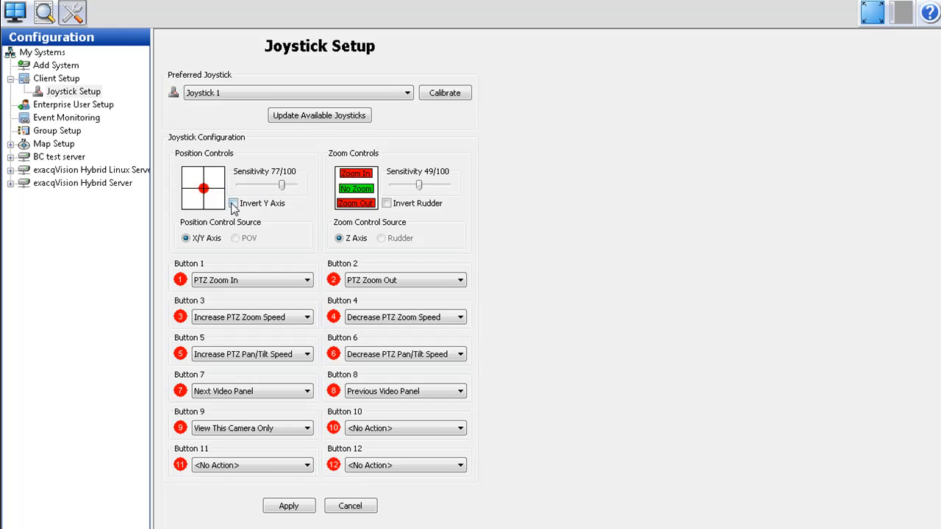
left_click(234, 203)
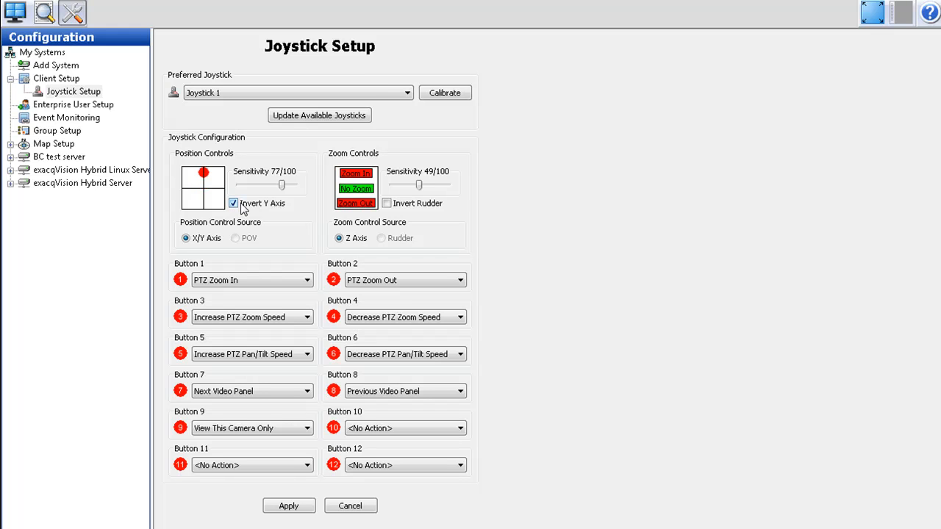
left_click(234, 203)
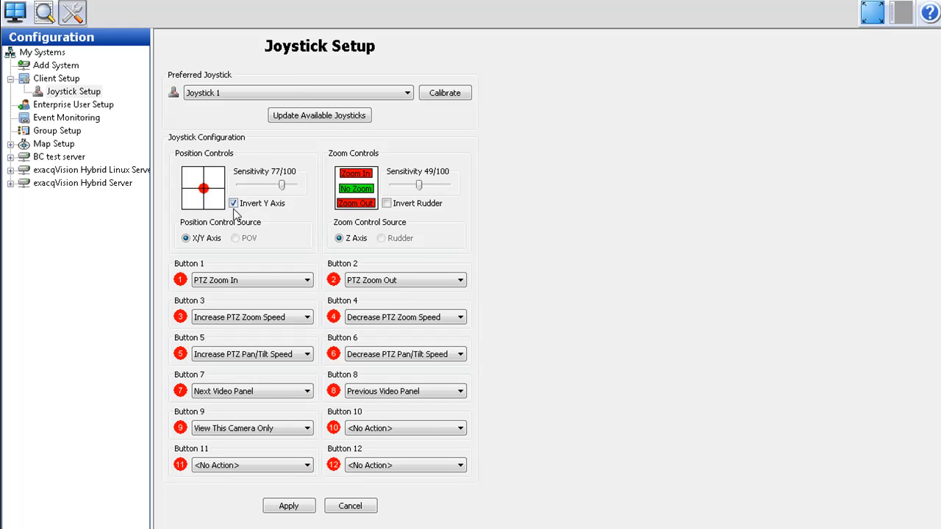
left_click(232, 203)
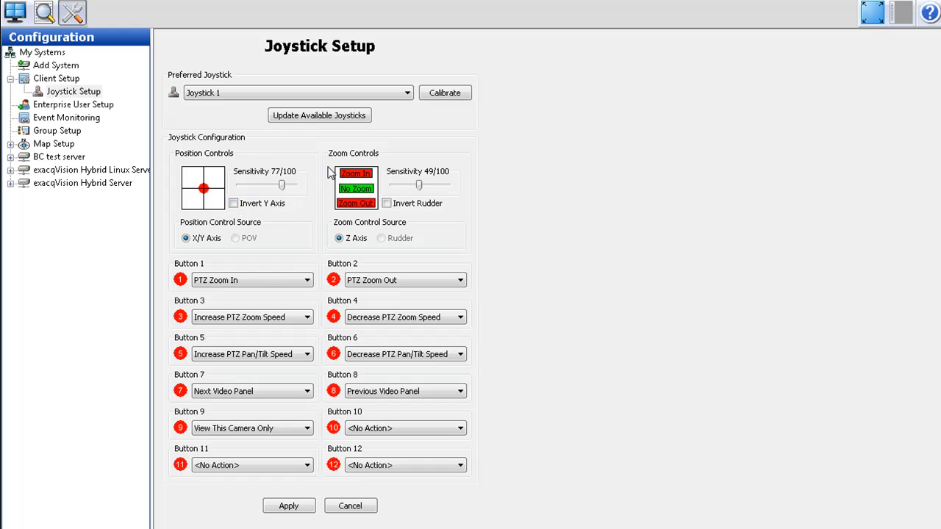
mouse_move(362, 160)
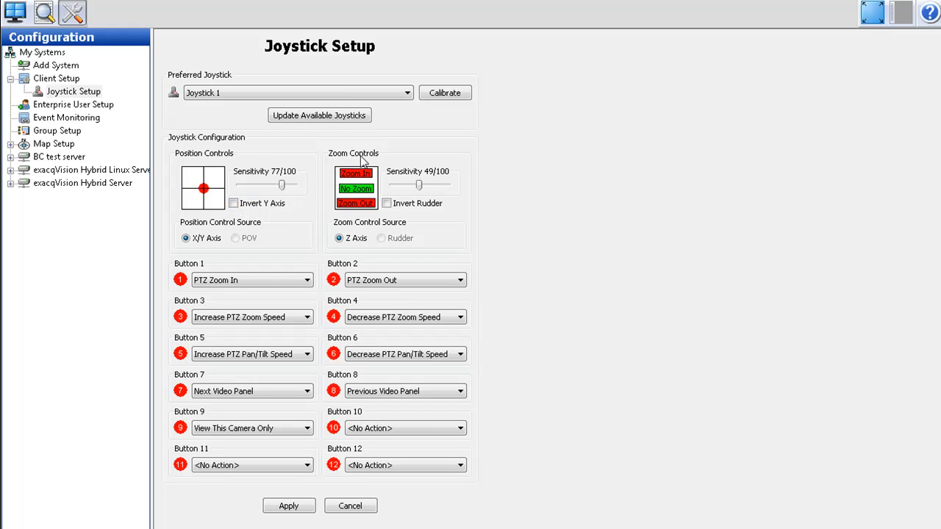
mouse_move(387, 176)
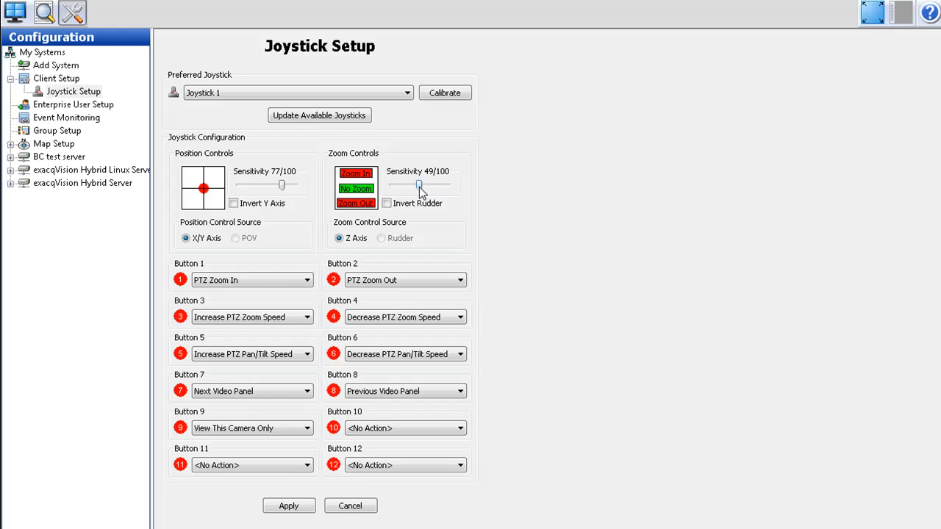
Step: Lower the Zoom Controls sensitivity to 33/100
left_click_drag(421, 185, 410, 185)
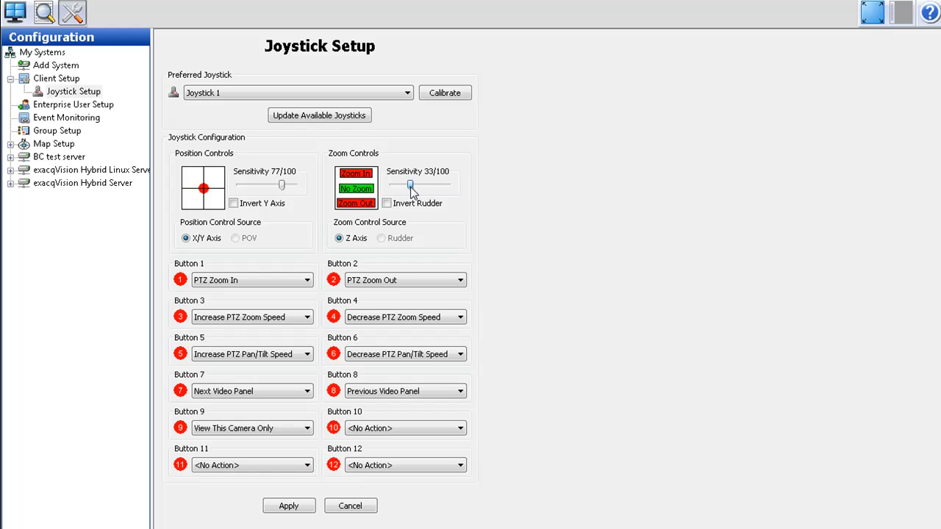